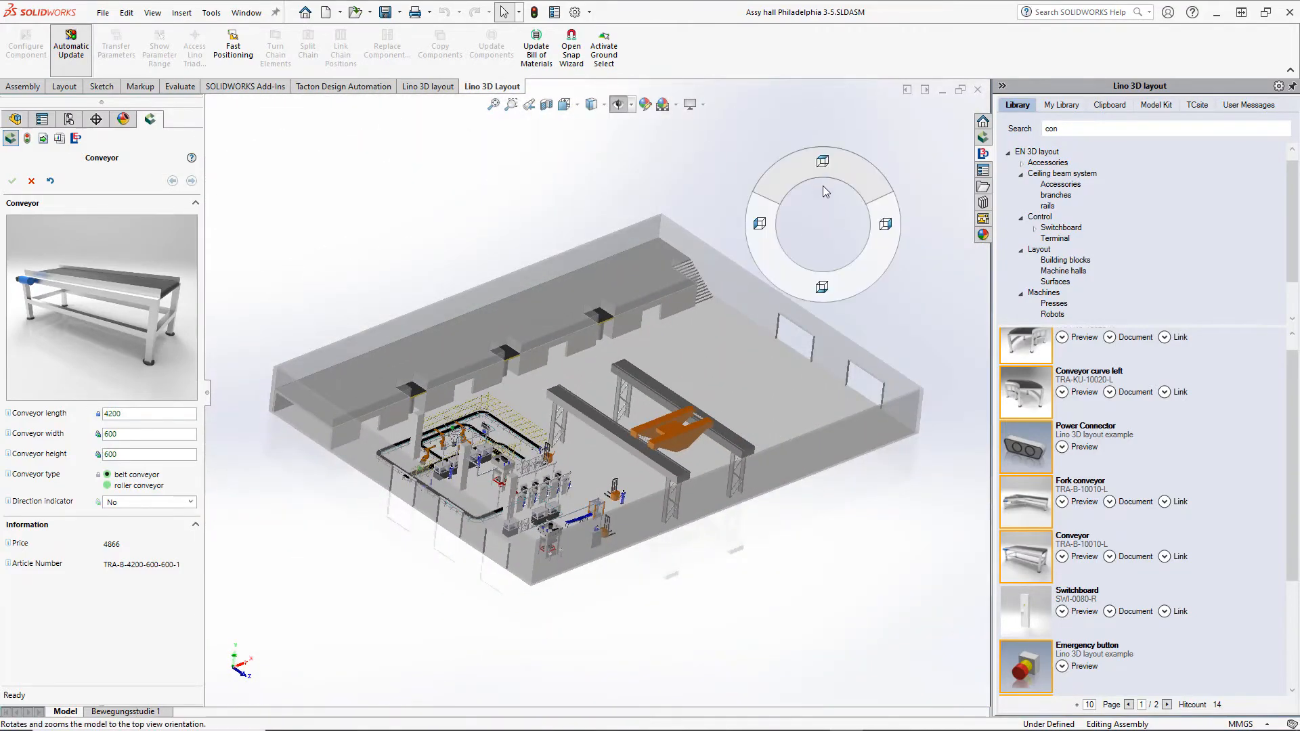
- Switch to the Top view to see the hall layout from above
click(822, 161)
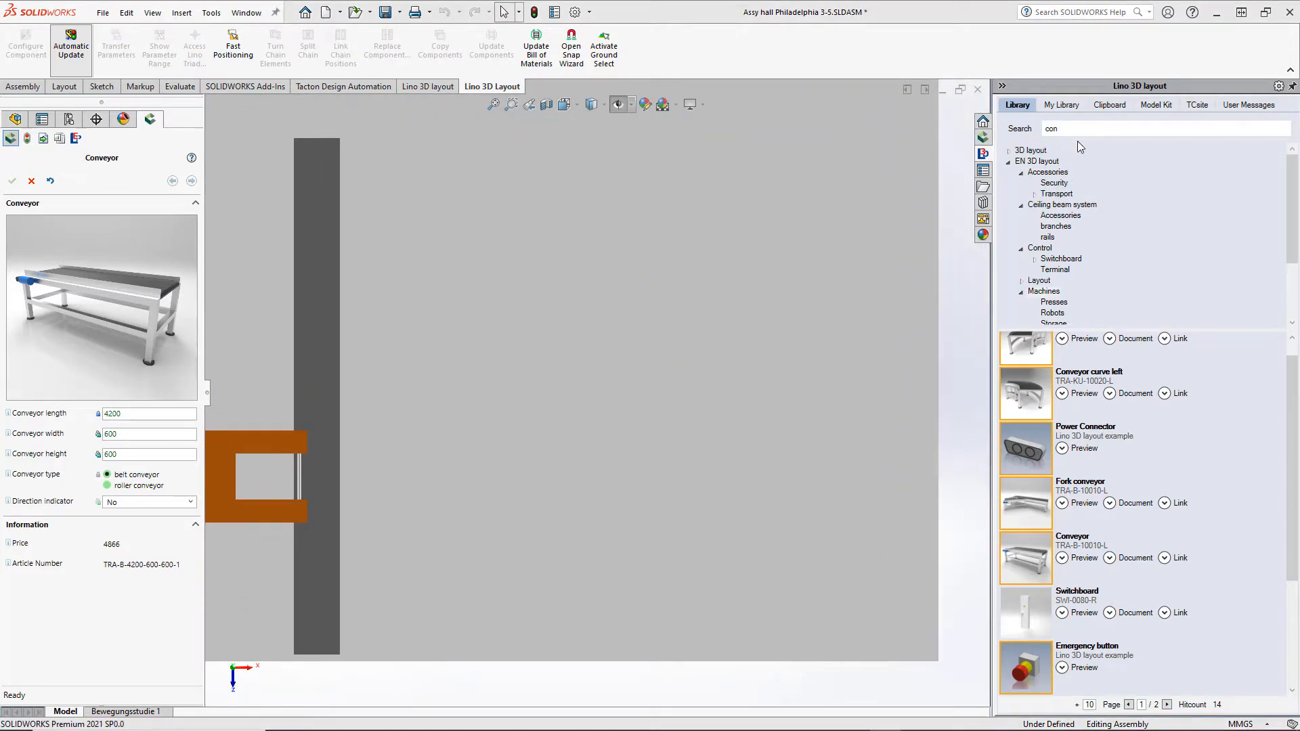
click(1039, 161)
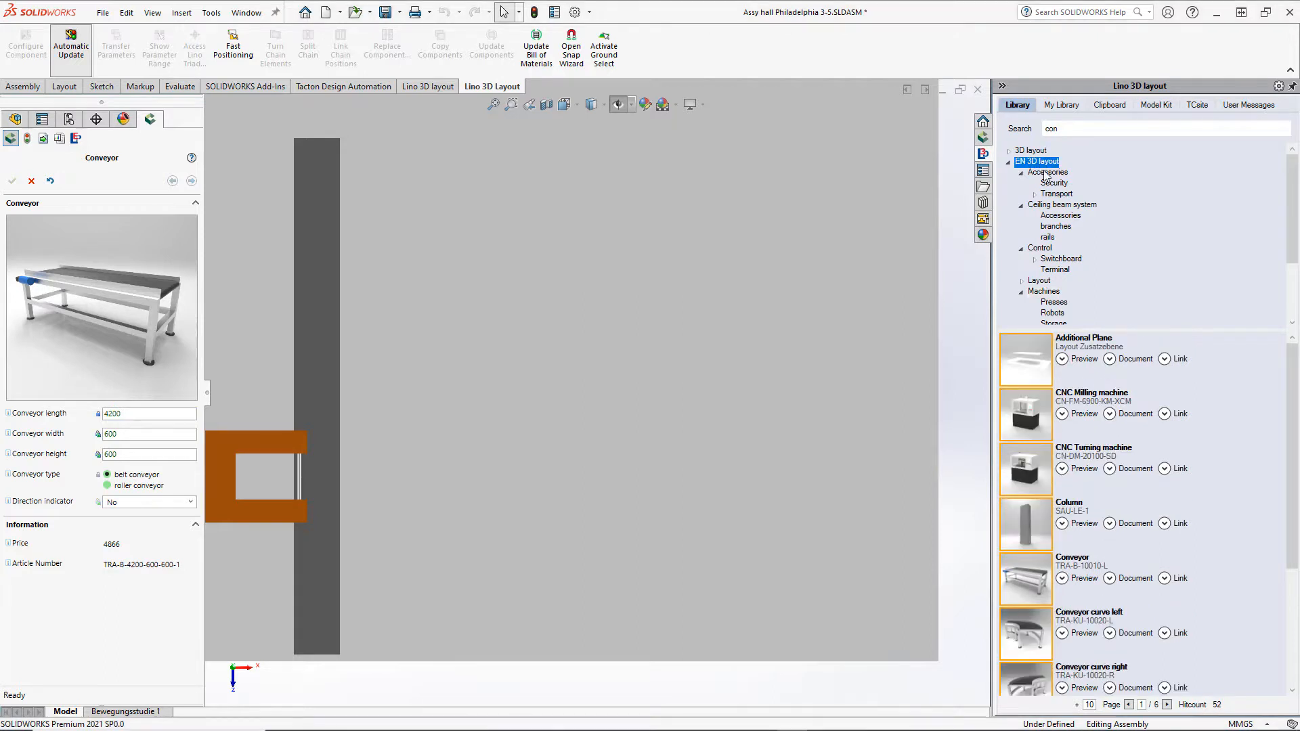
click(1054, 183)
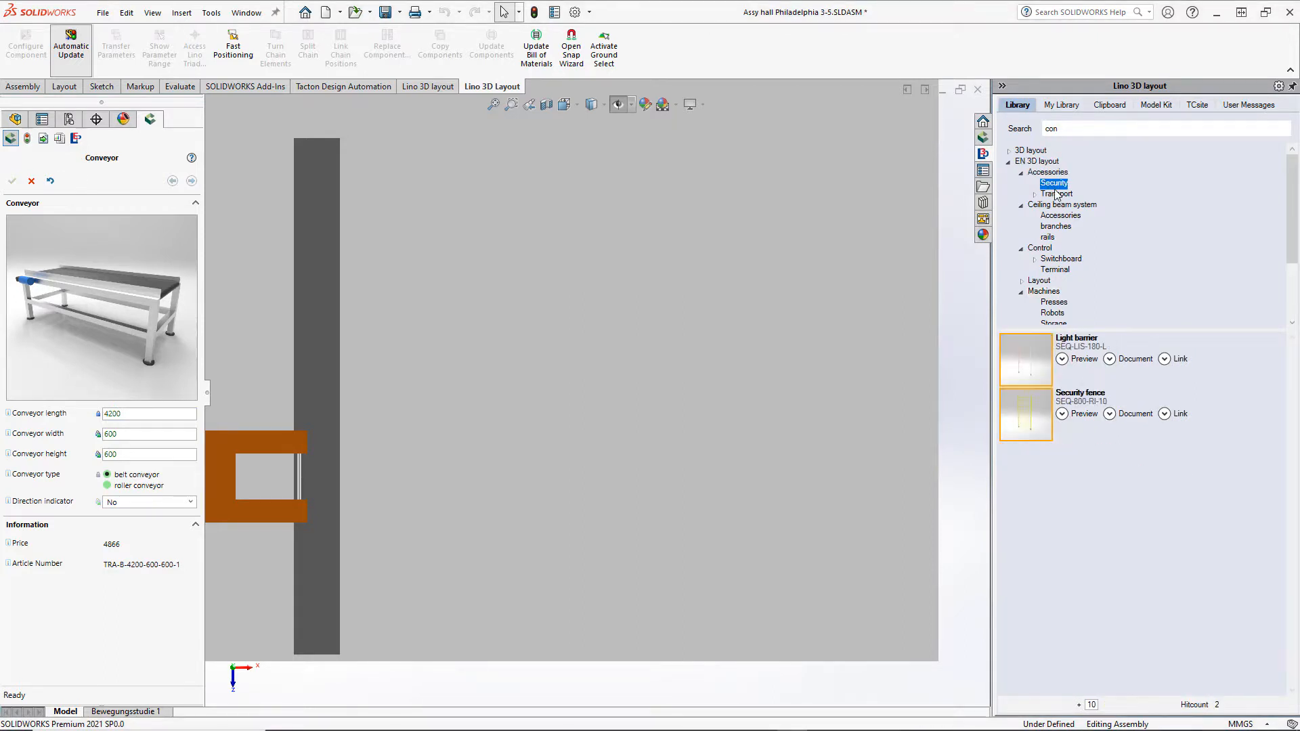
click(1055, 193)
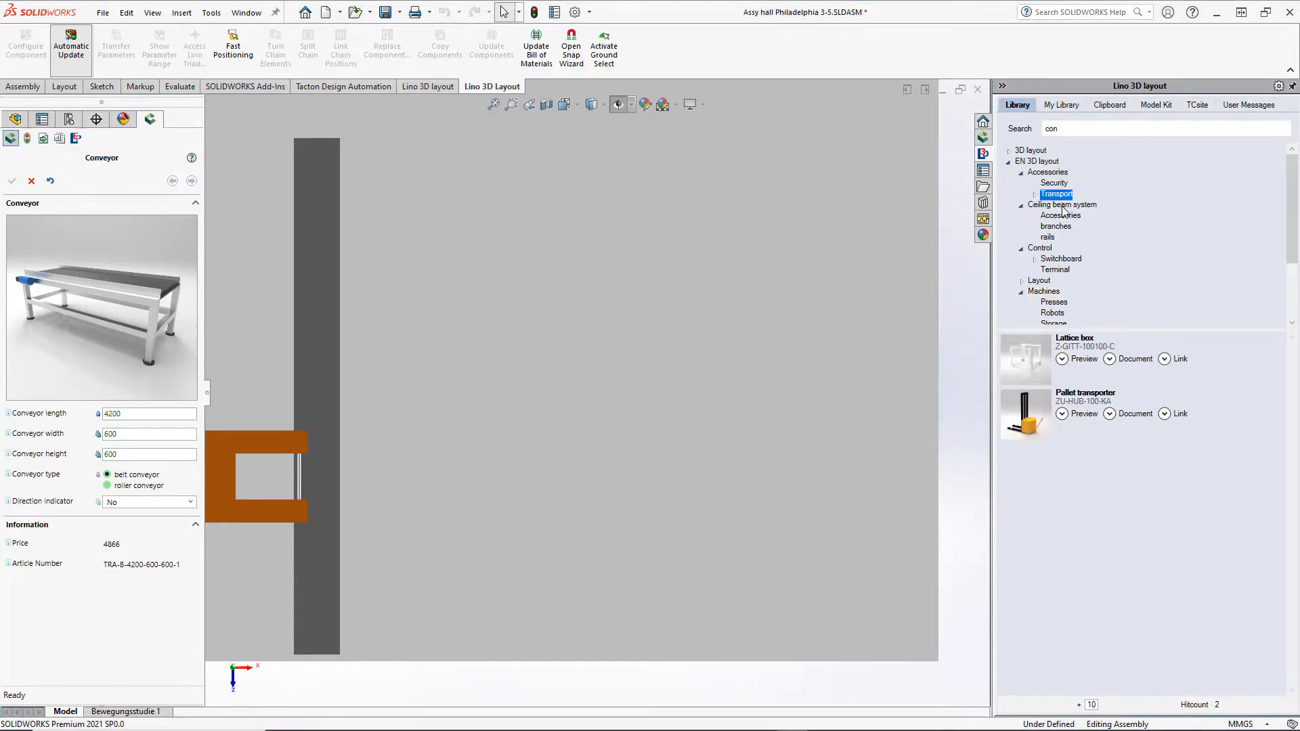
click(1062, 204)
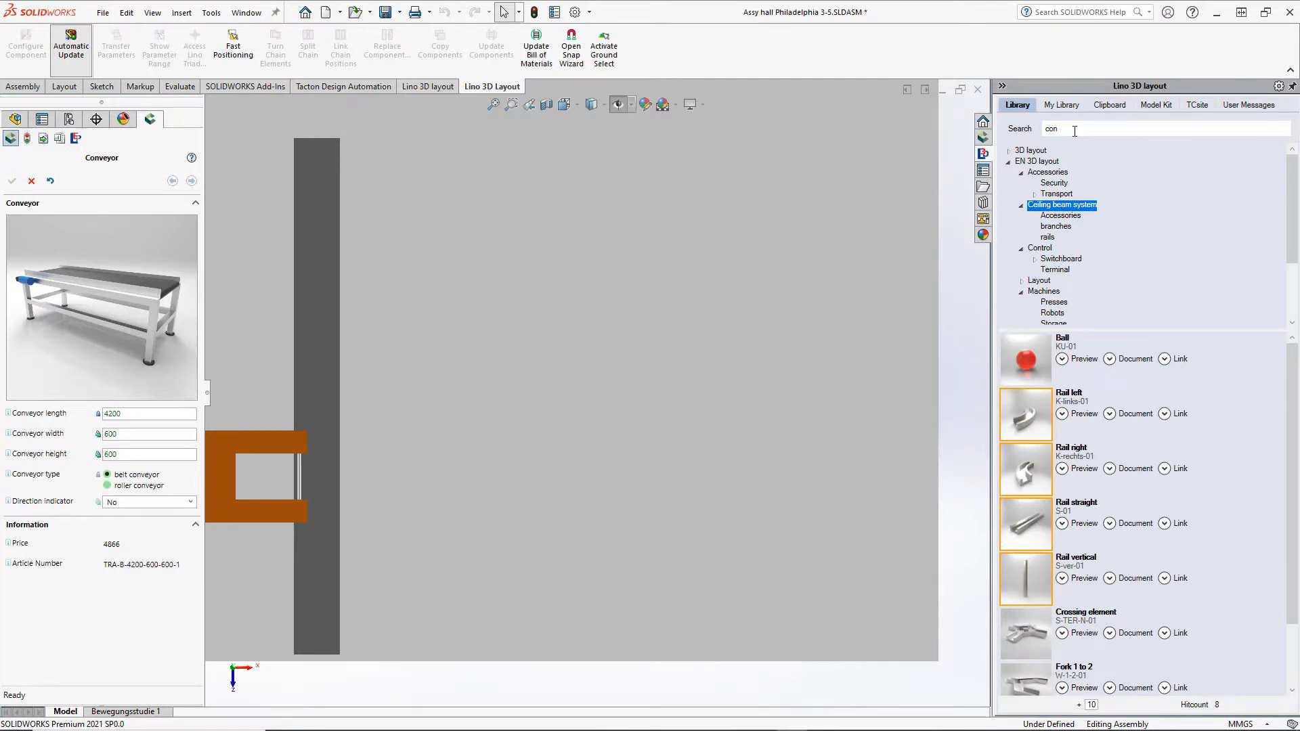
text(ro)
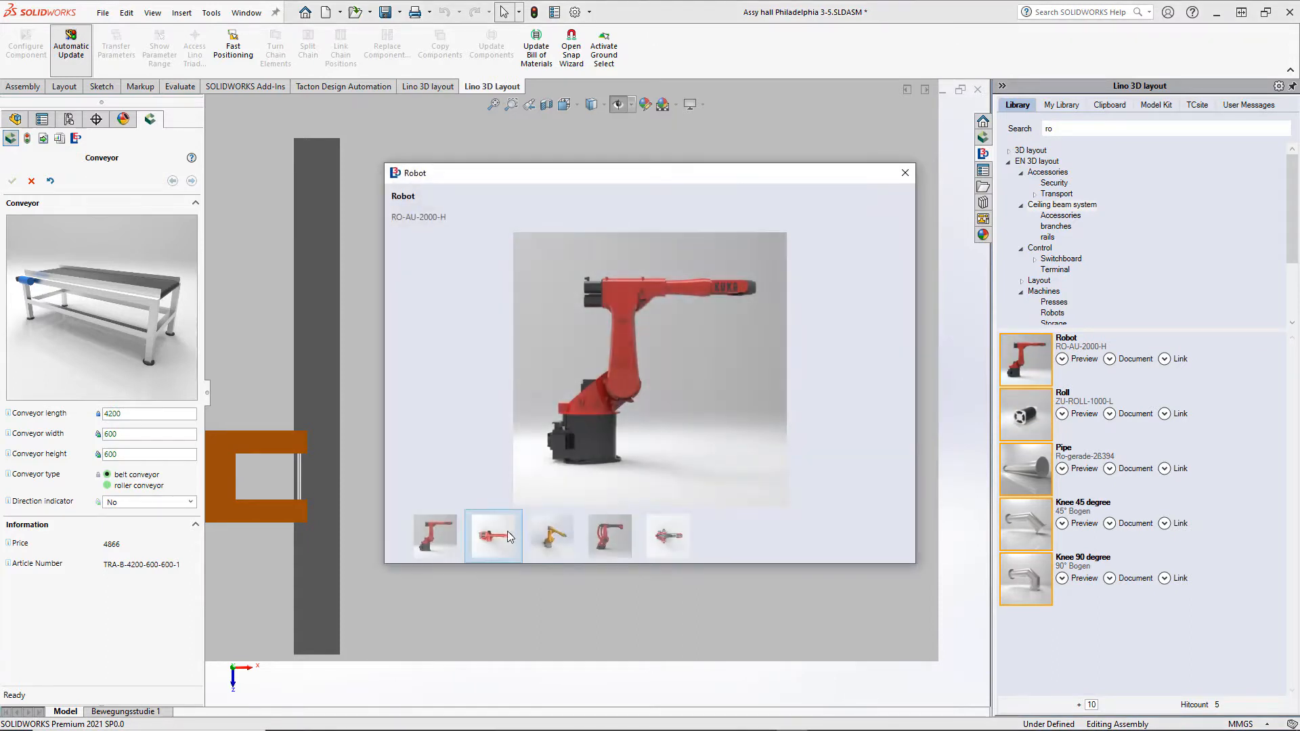
click(609, 536)
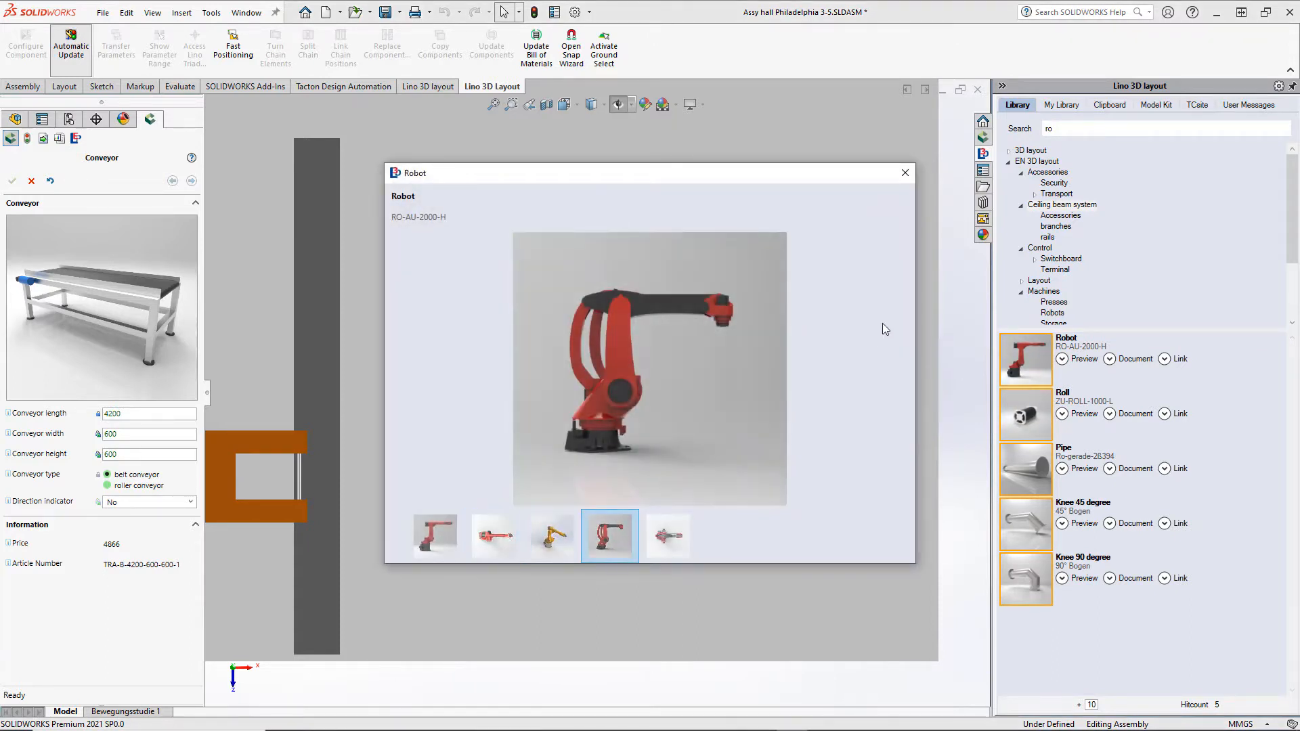
click(905, 172)
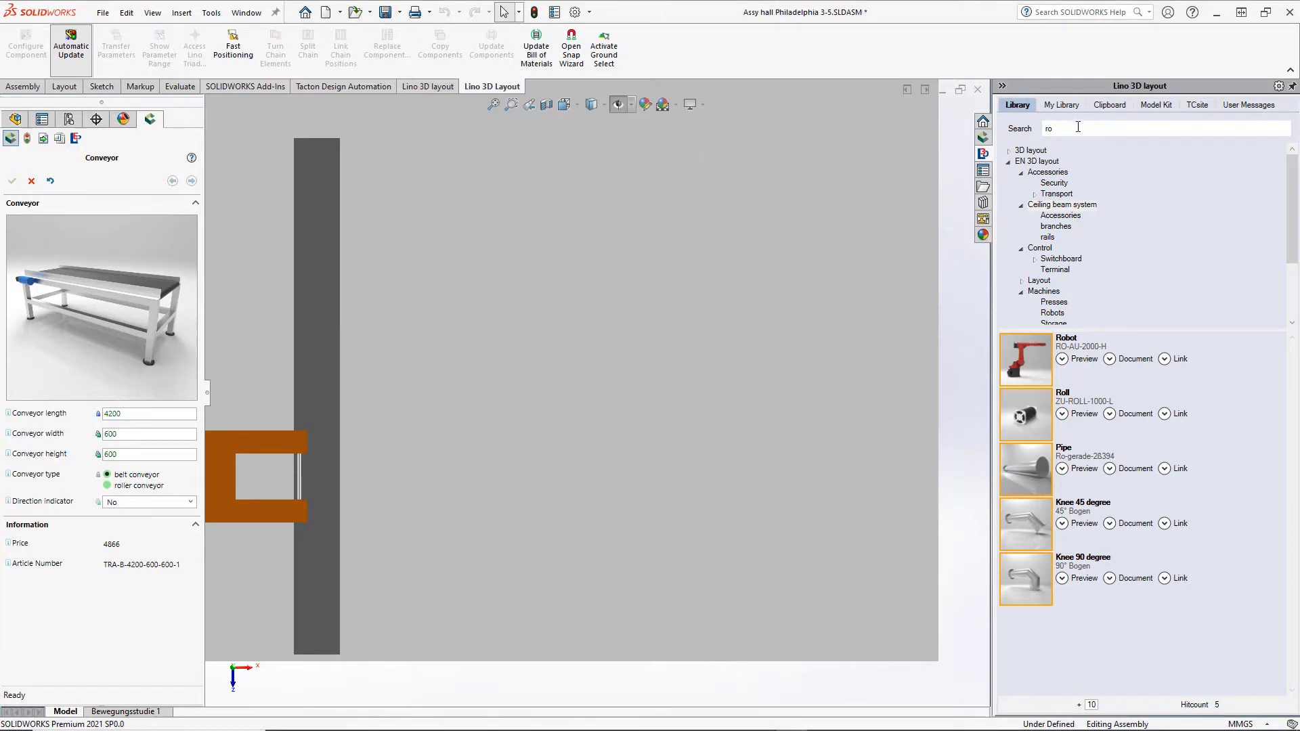
text(con)
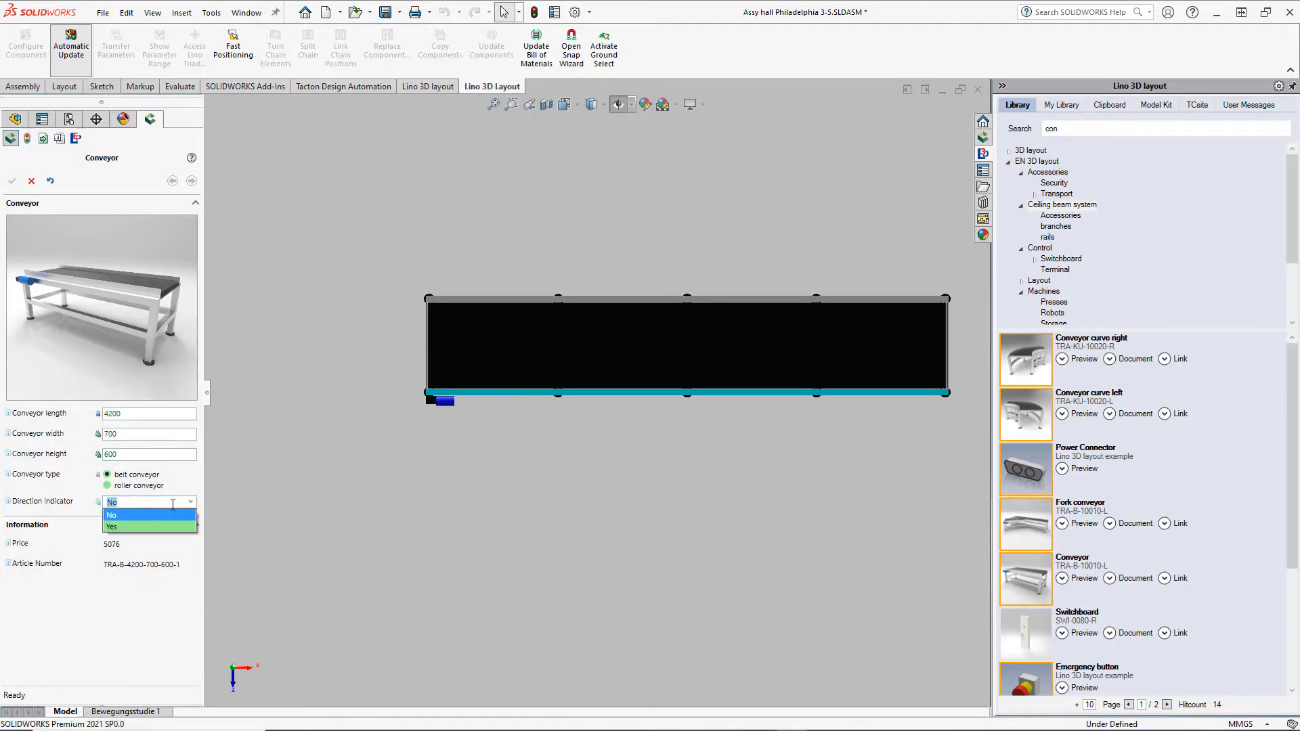
- Set the conveyor's Direction Indicator to Yes so arrows show on the belt
click(111, 514)
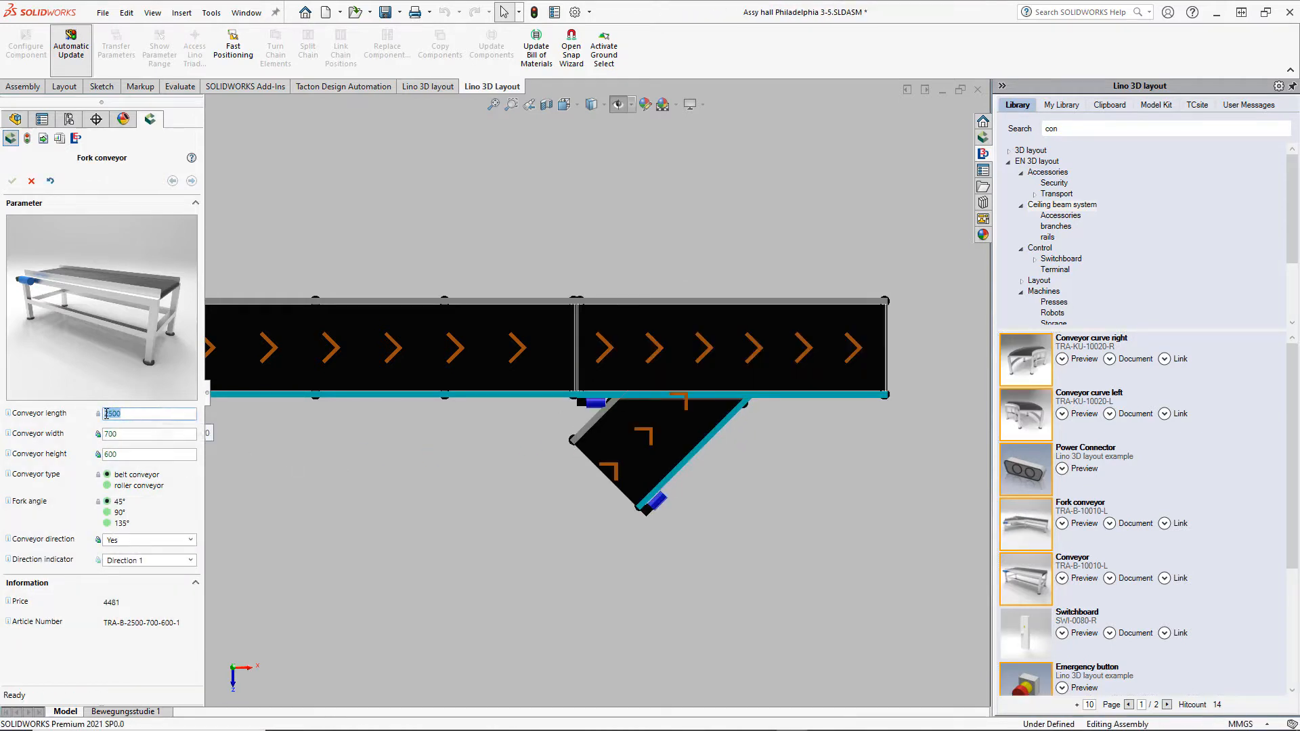
- Enter 2m as the fork conveyor's length, keeping the 45° fork angle
text(2m)
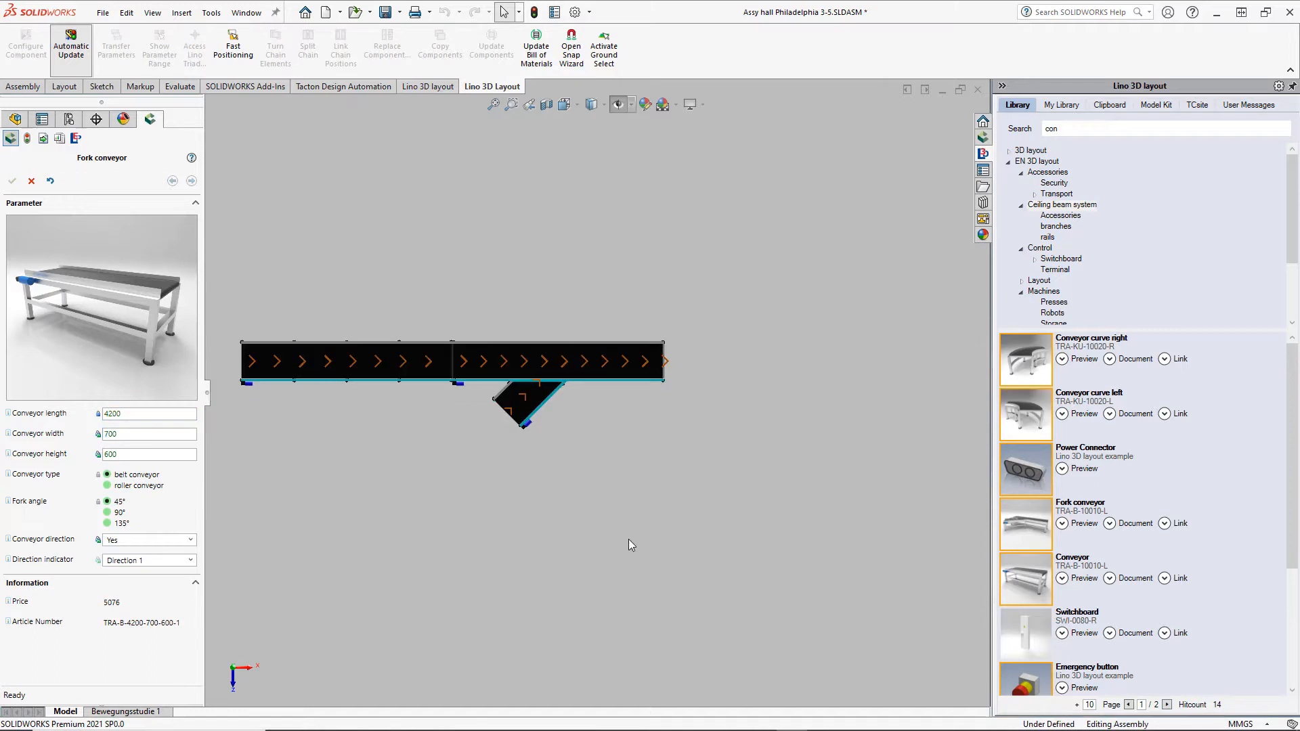
mouse_move(1064, 370)
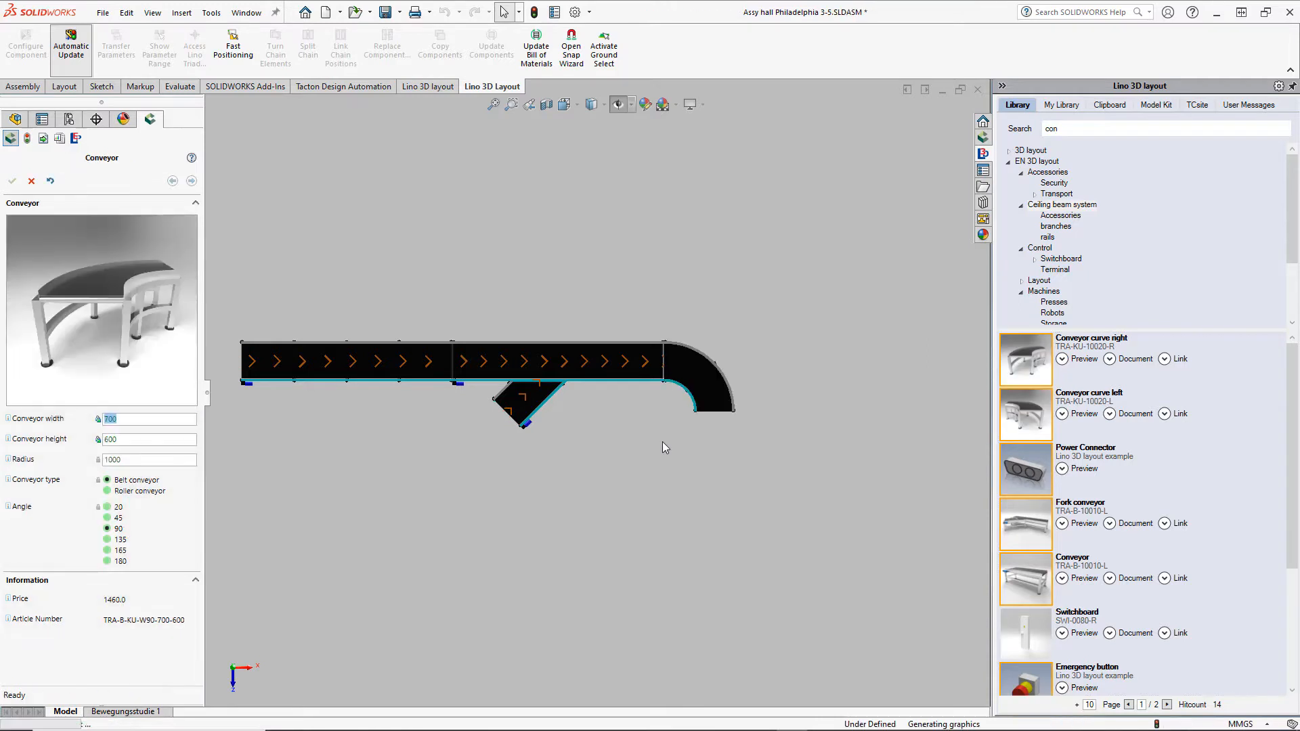
- Set the right curve's angle to 135° and pick the second straight conveyor section
click(107, 550)
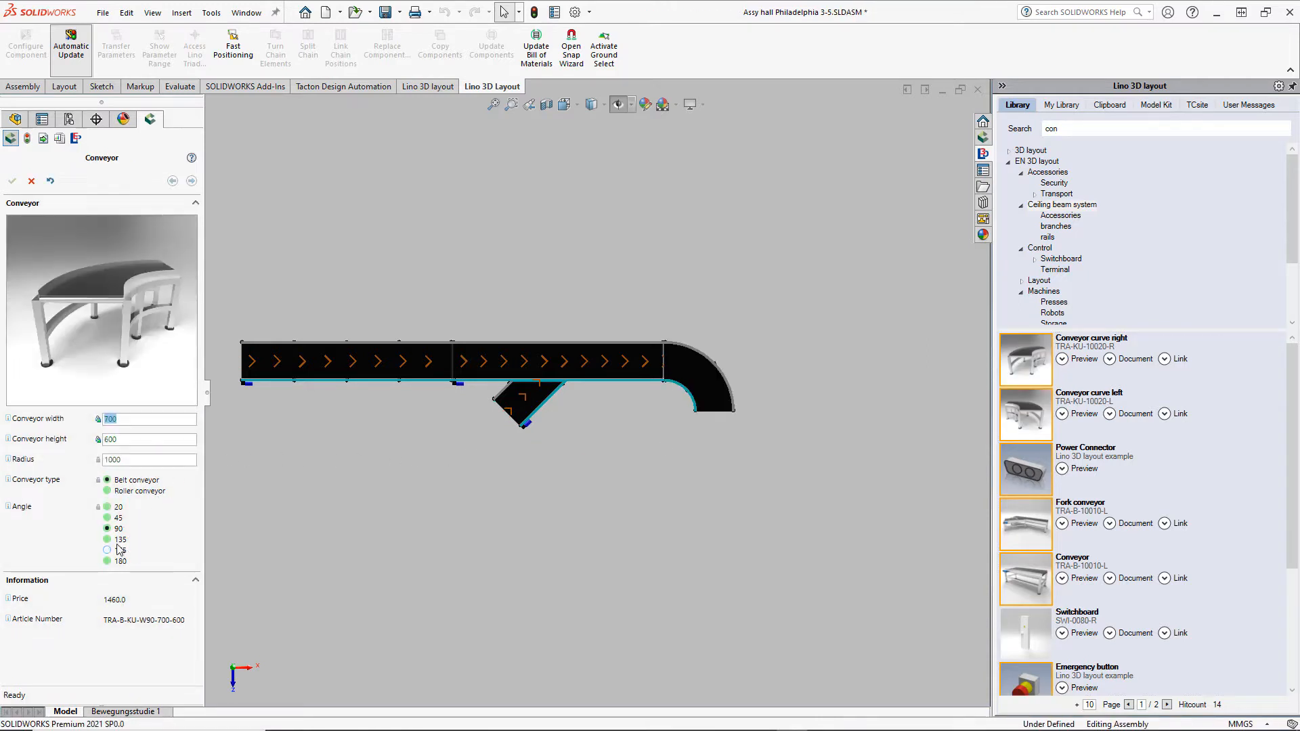
click(107, 539)
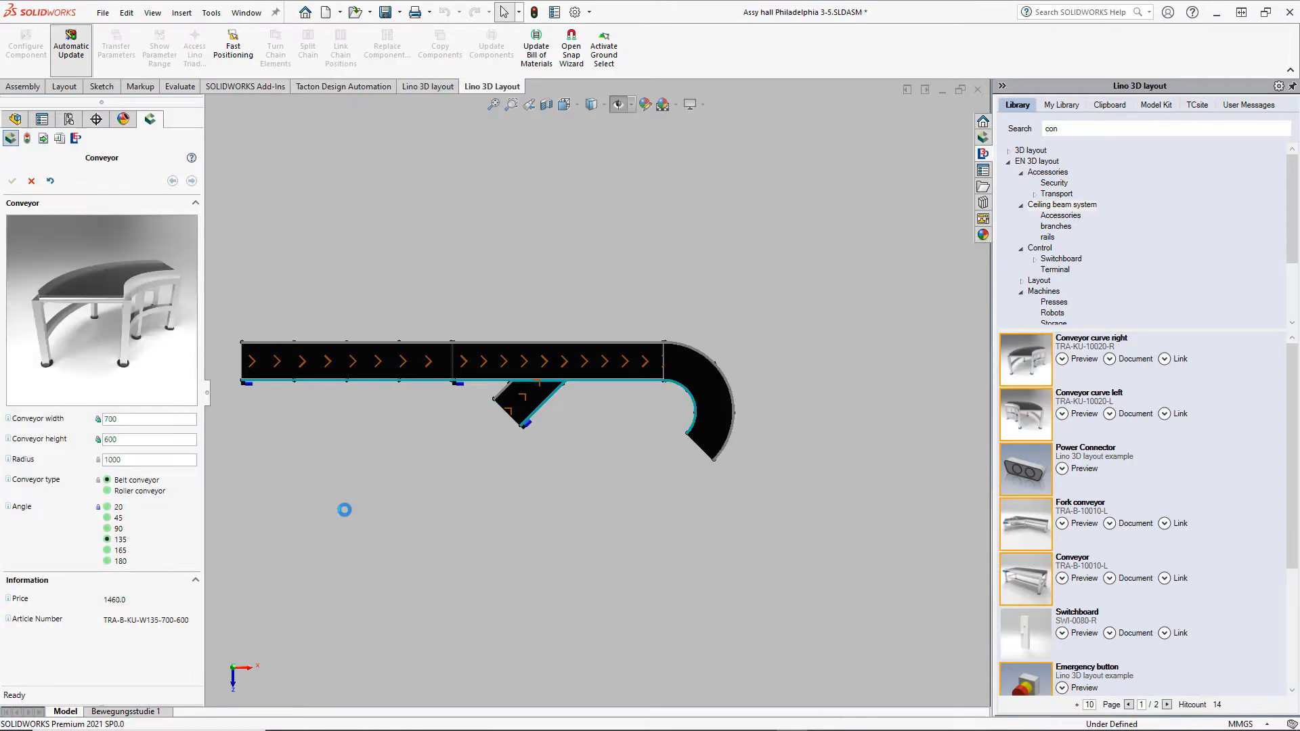
click(559, 360)
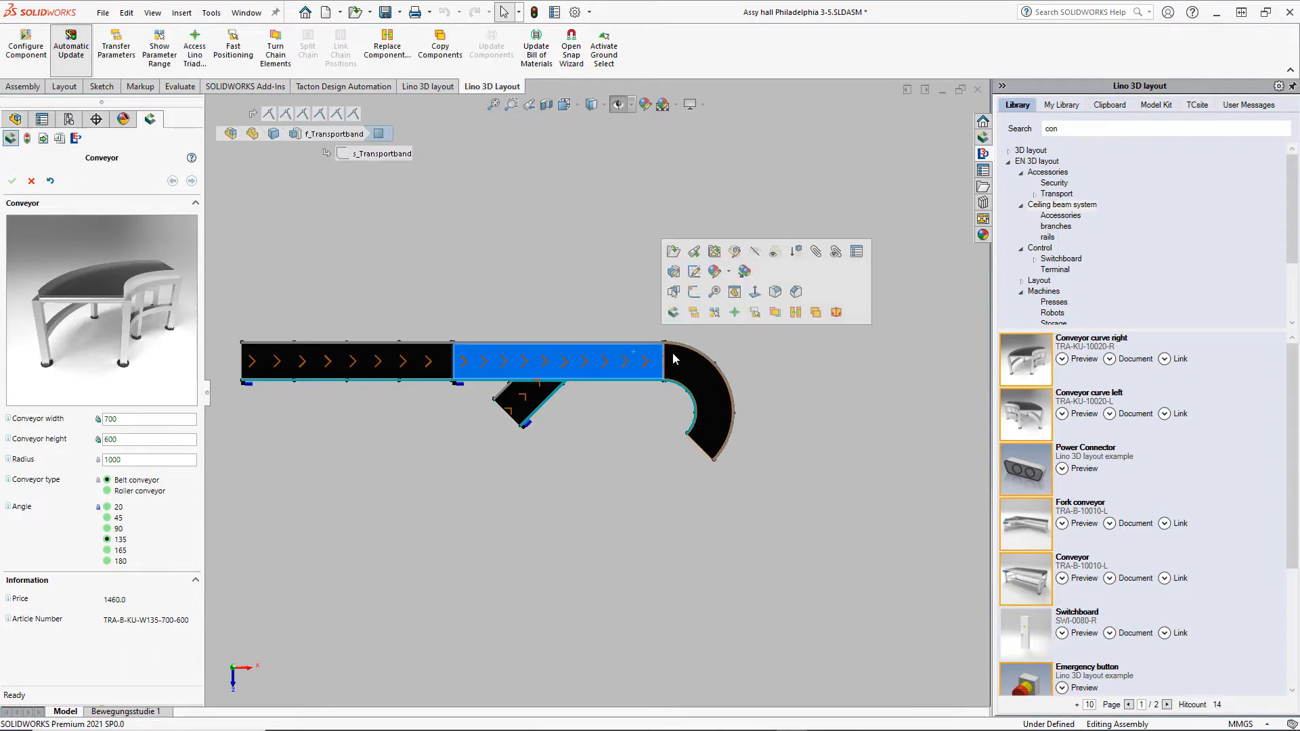
- Select the conveyor ahead of the curve to insert the 1900 mm sort-out machine
click(671, 354)
text(sort)
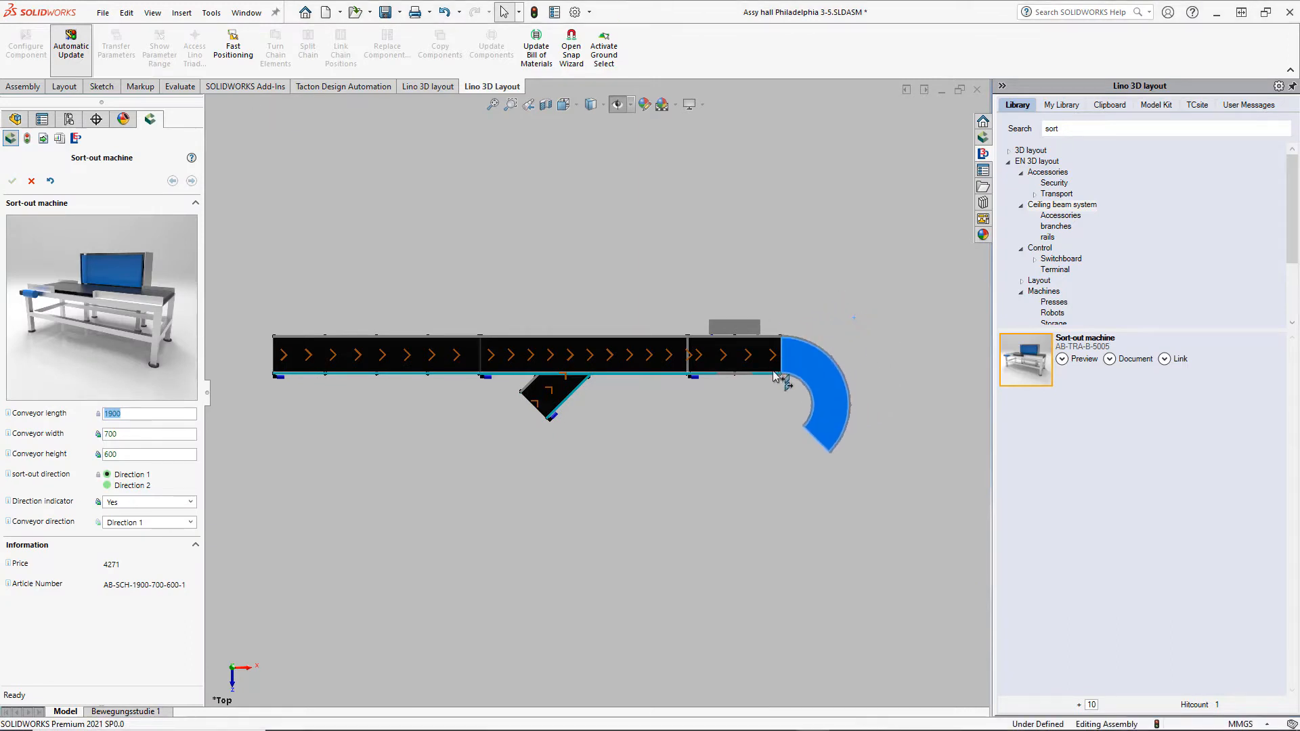
- Edit the 135° curve's Radius to 1300, then search 'co' for the next conveyor
right_click(817, 364)
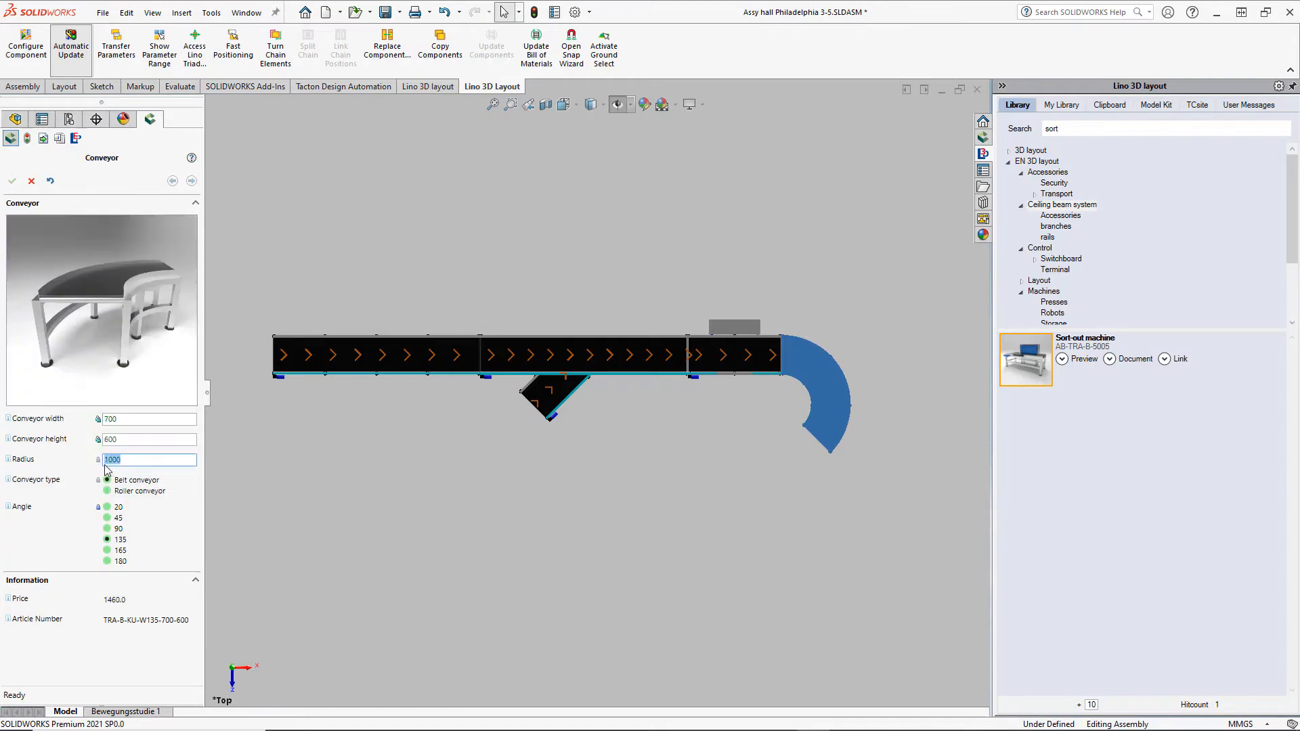
text(1300)
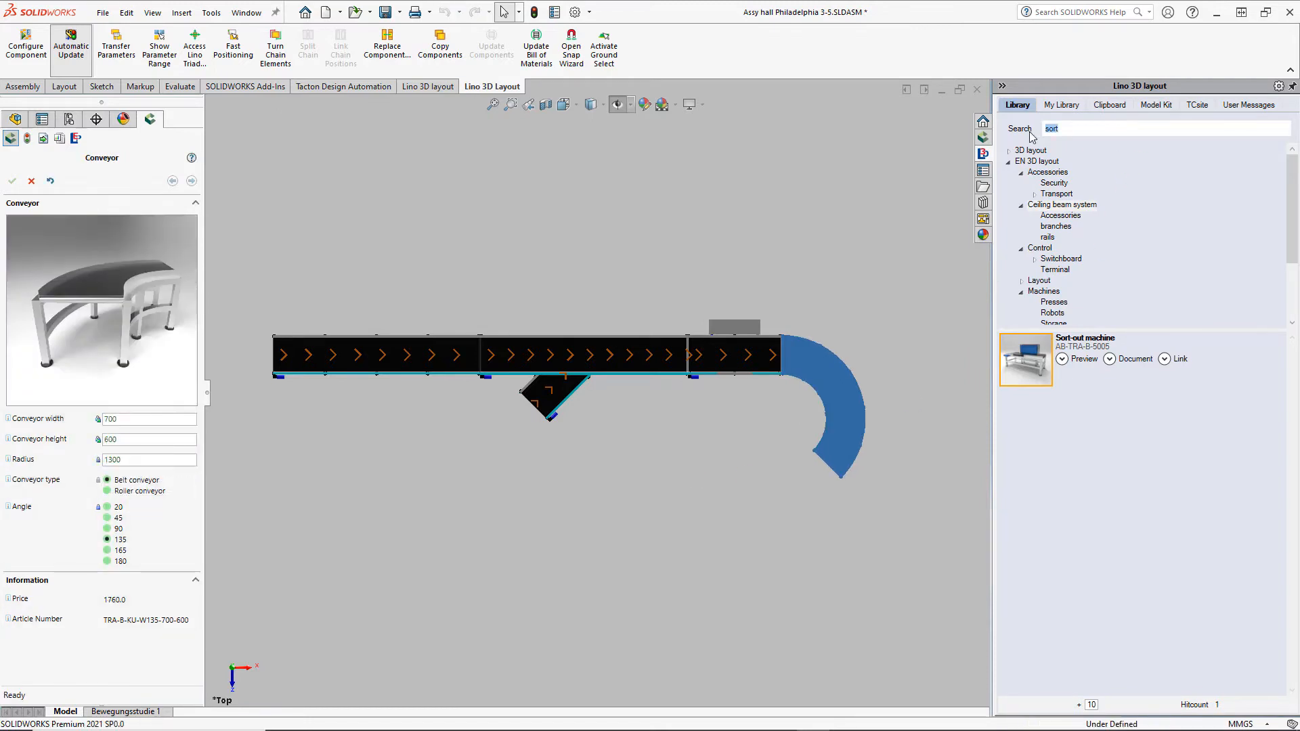
text(co)
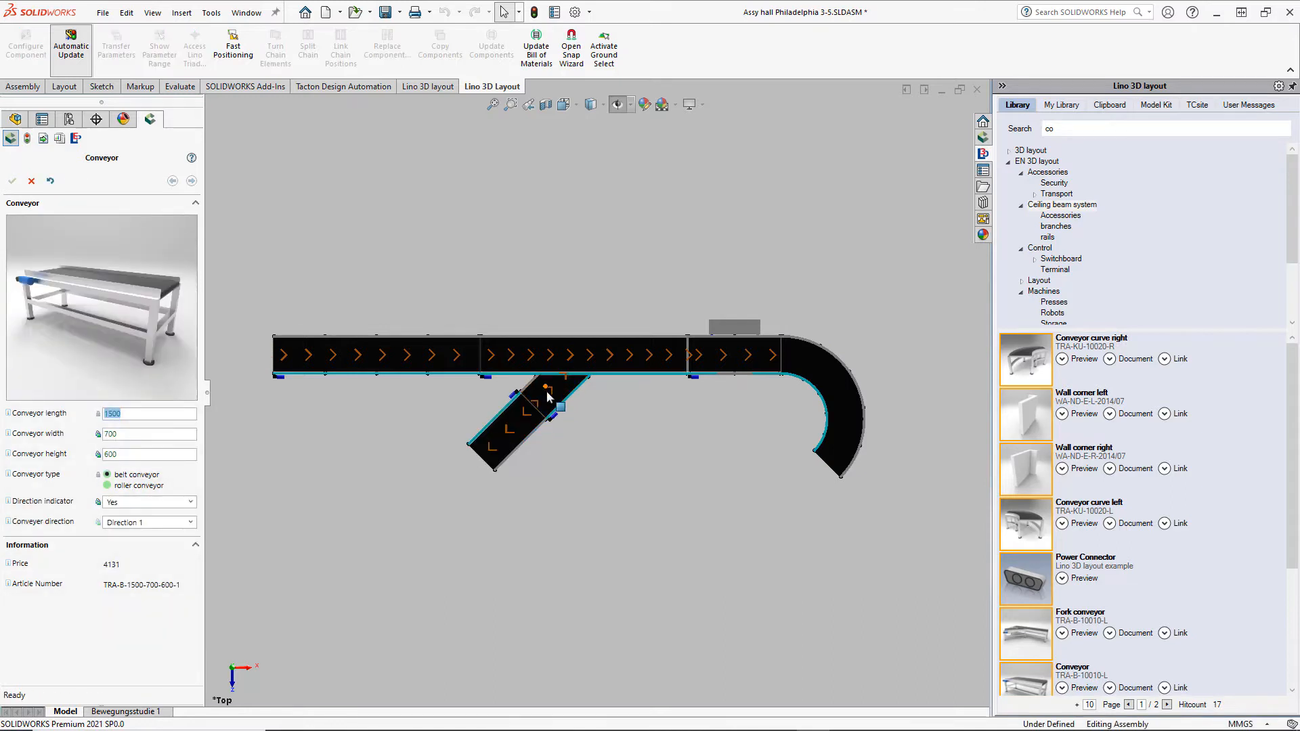
- Reverse the 1500 mm fork-branch conveyor with Turn Chain Elements so it runs outward
click(539, 394)
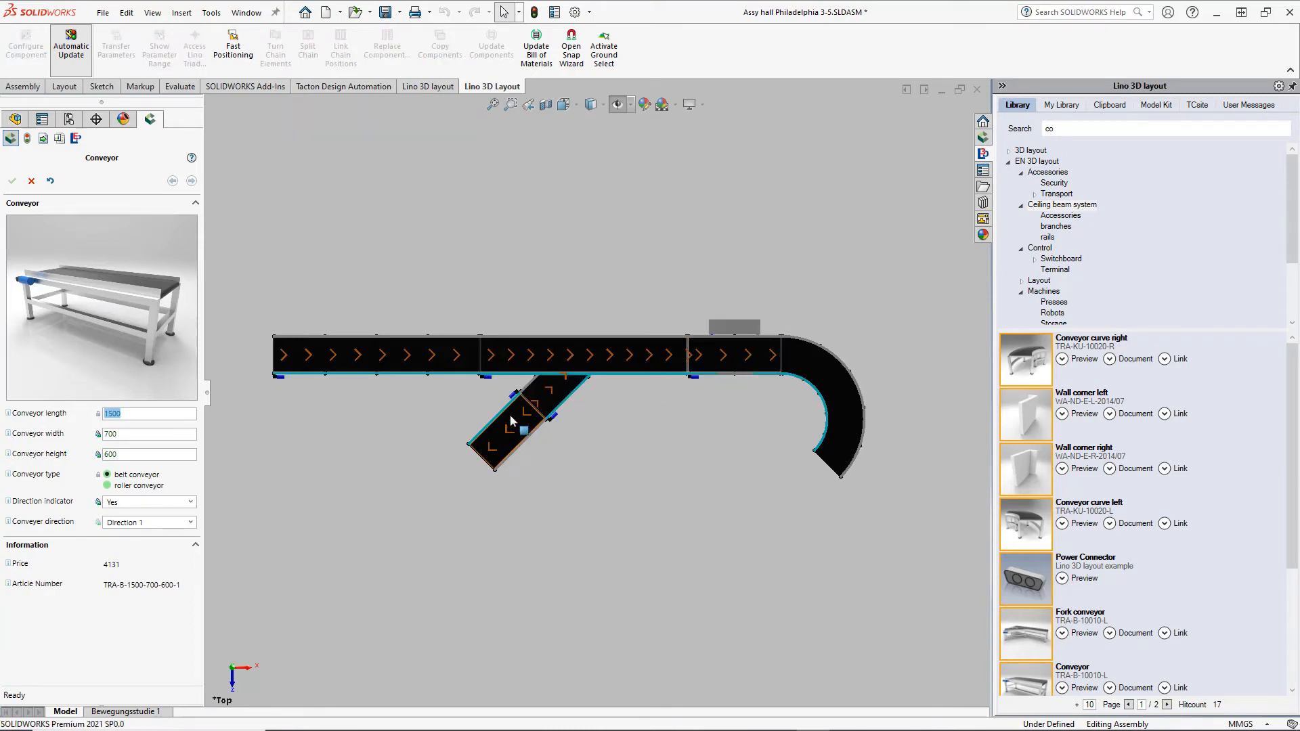
click(515, 422)
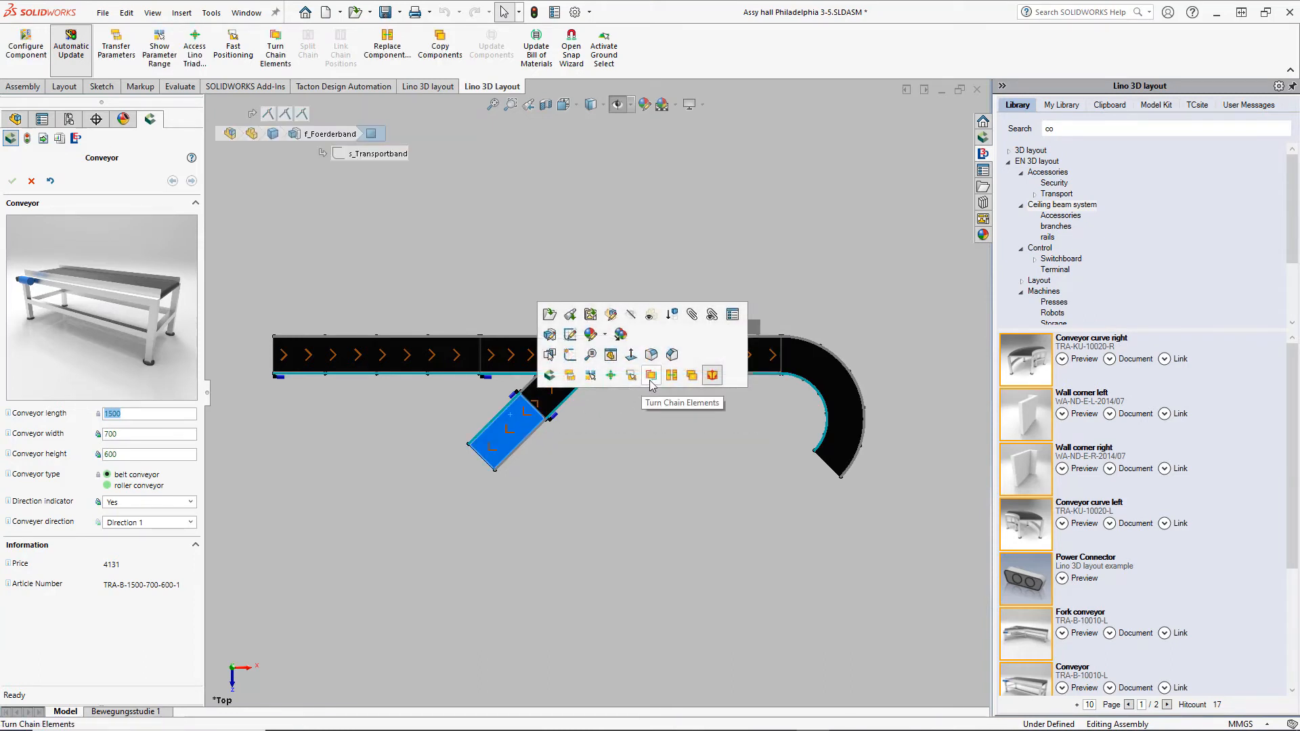
click(651, 376)
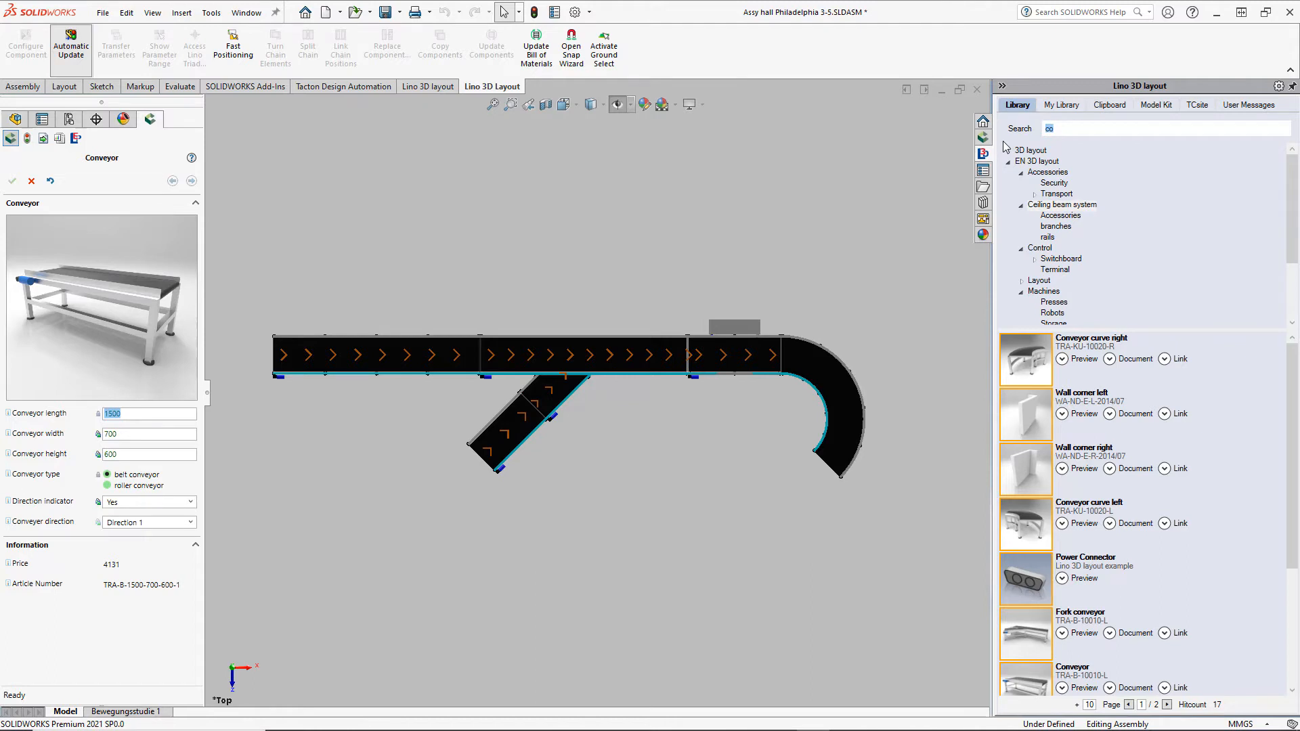
- Search 'crane' in the library and insert the Crane spanning the conveyor chain
text(crane)
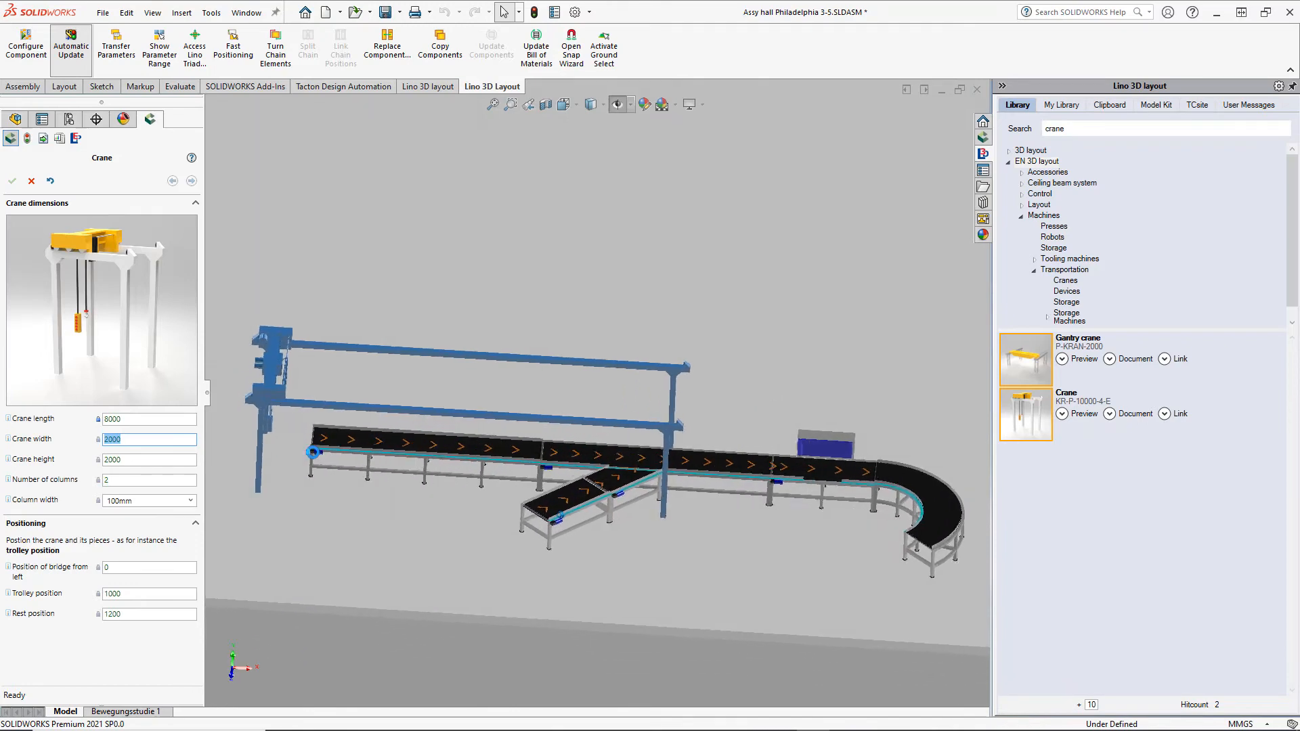
click(188, 499)
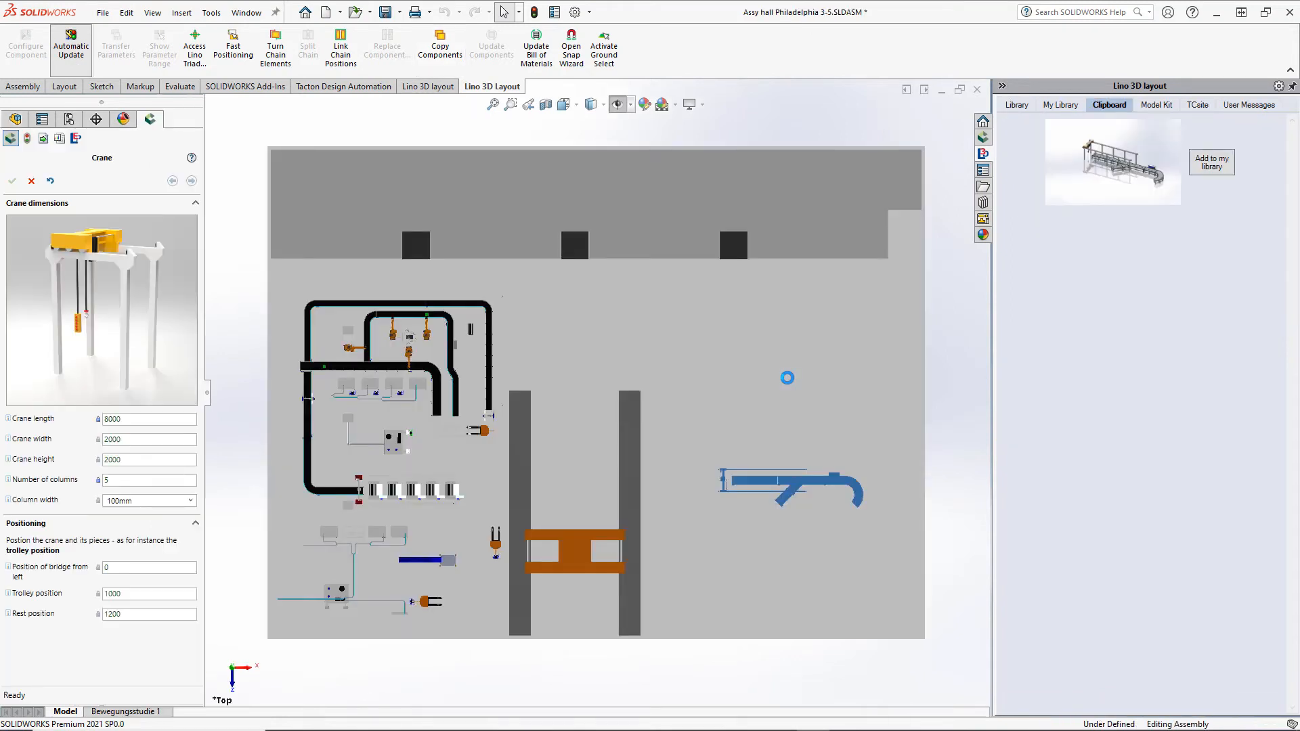
mouse_move(983, 293)
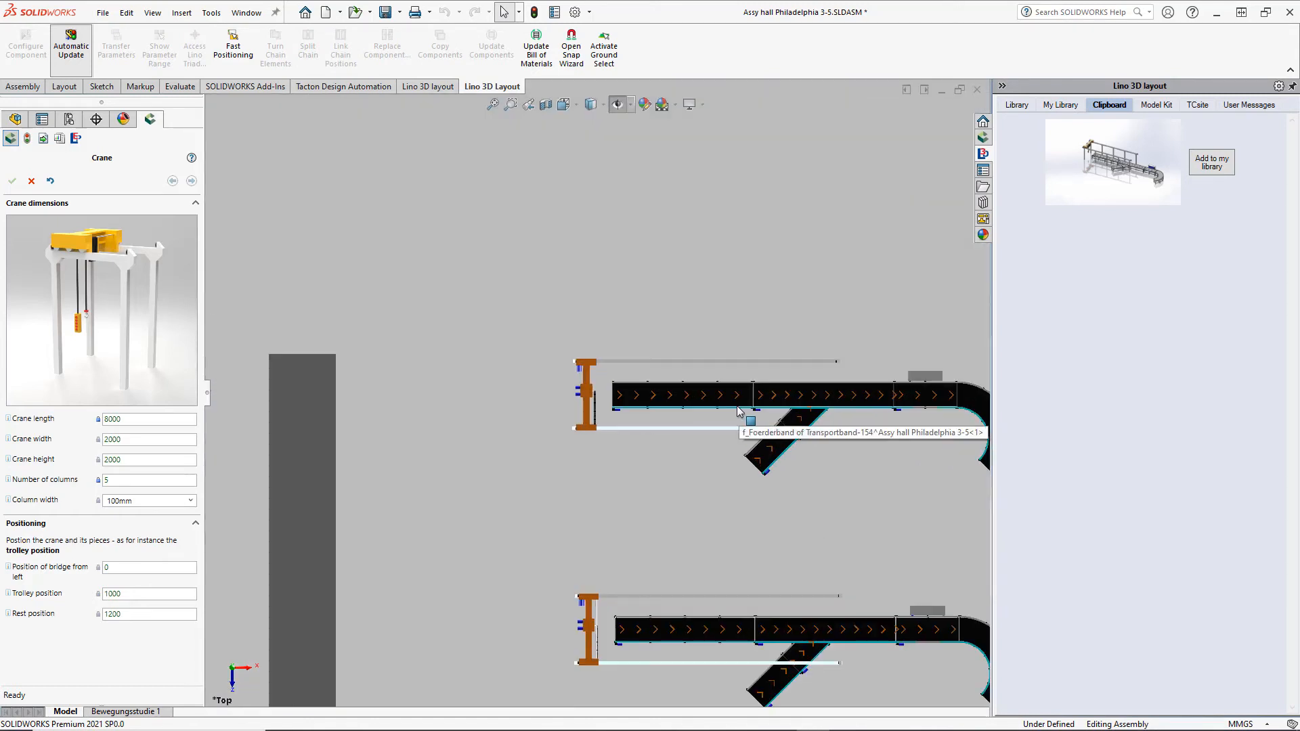
- Set the upper chain's first conveyor length to 6m
click(664, 391)
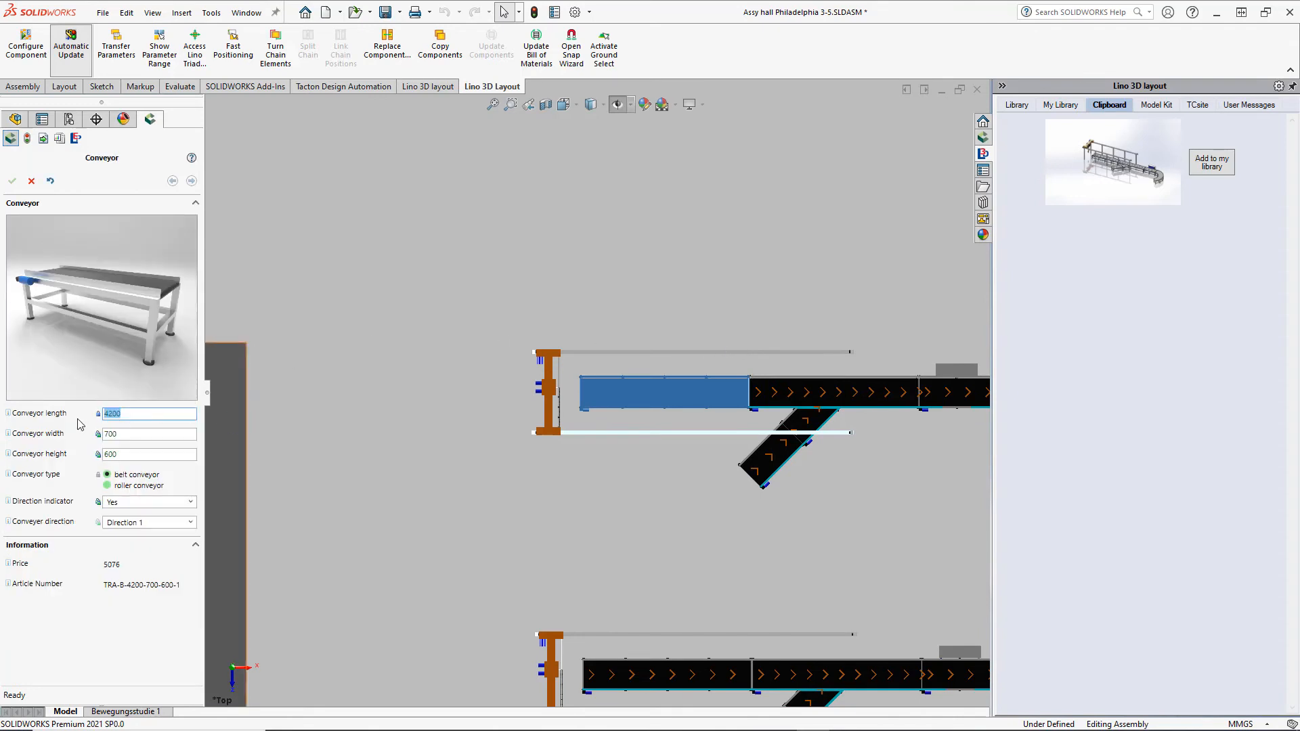
text(6m)
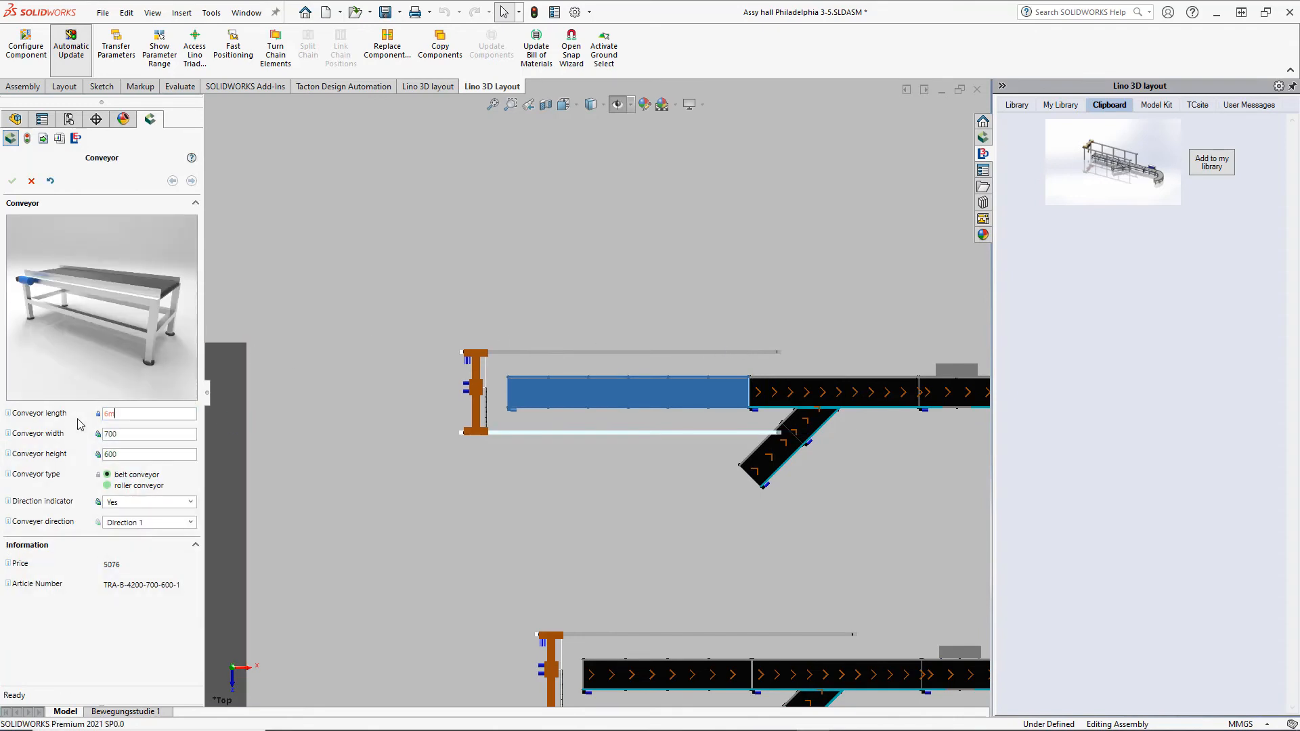